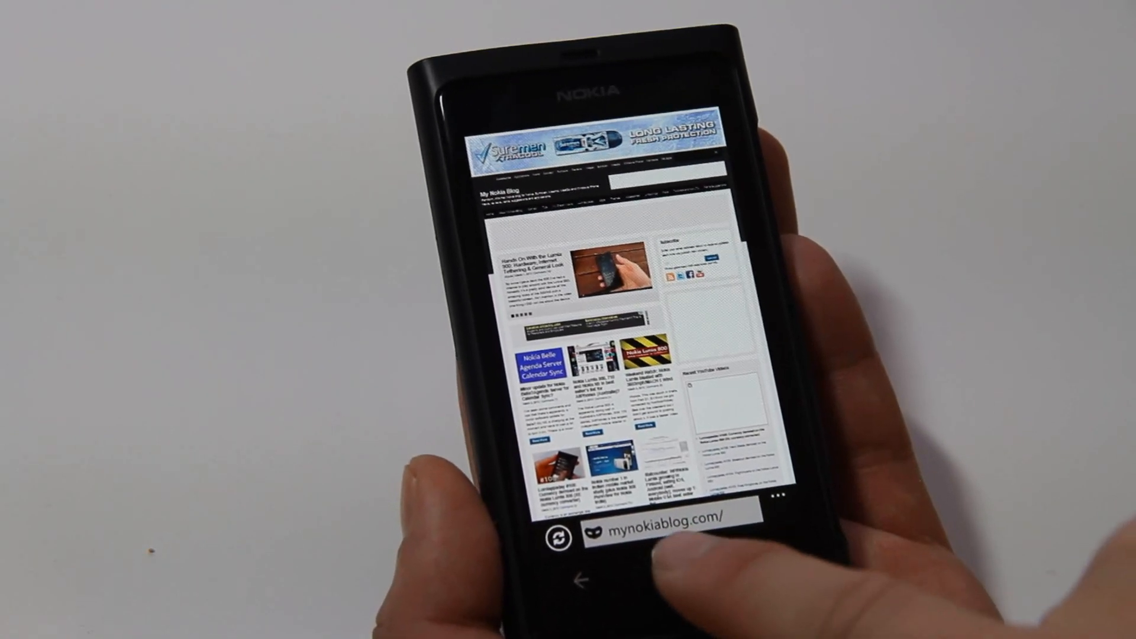
- Return to the Start screen and launch Incognito Browser on a blank page
left_click(579, 580)
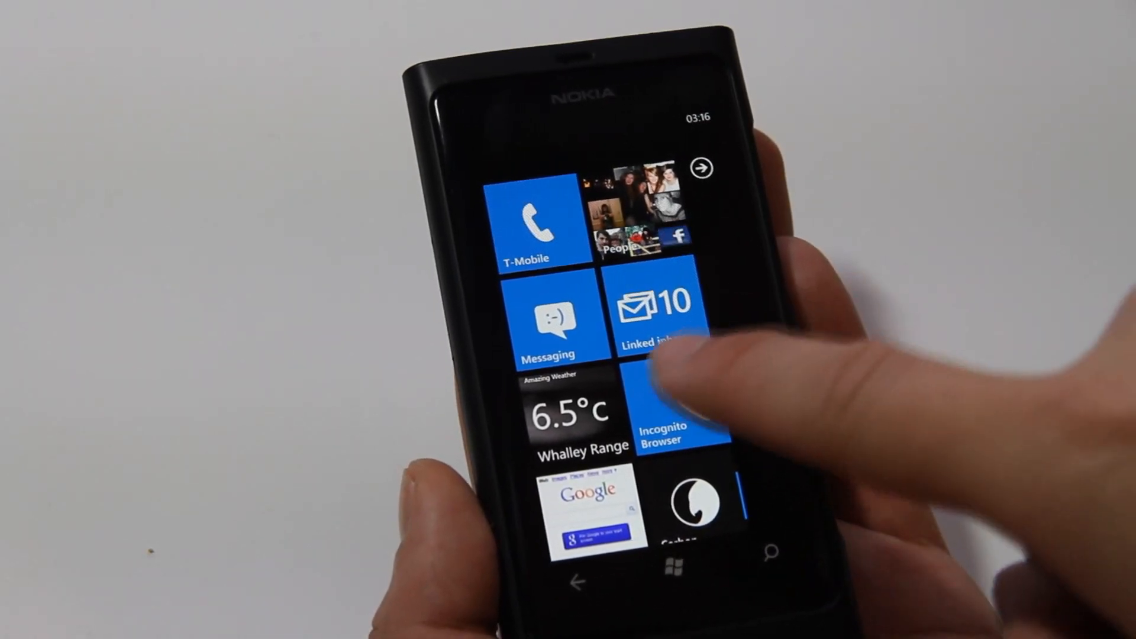
left_click(681, 413)
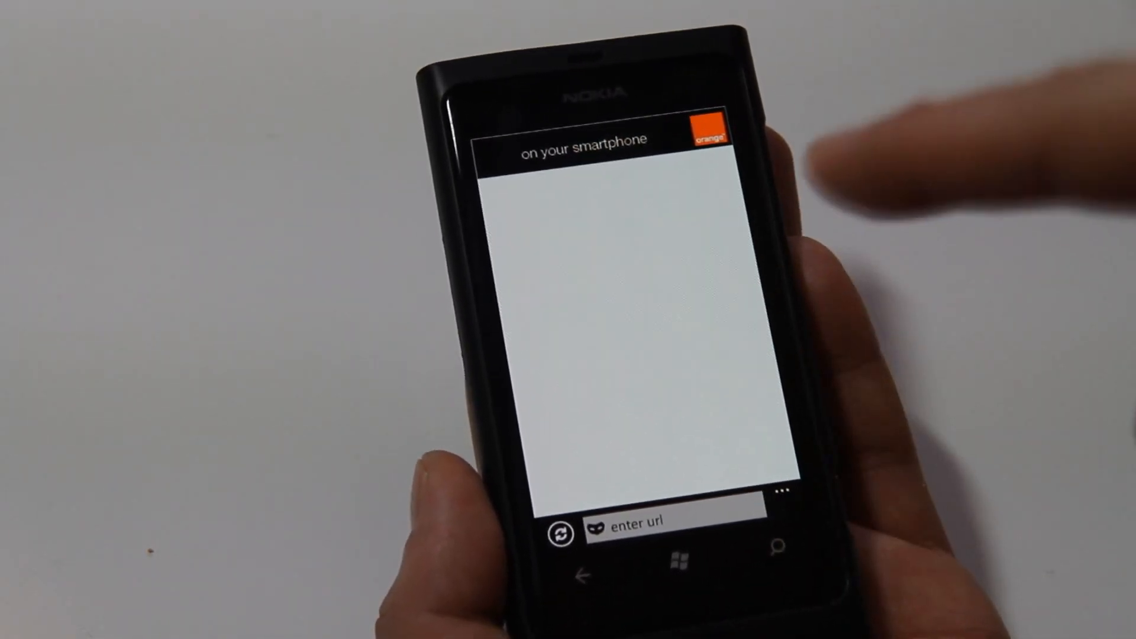
- Enter mynokiablog.com in the address field and open a blog post with comments
left_click(710, 126)
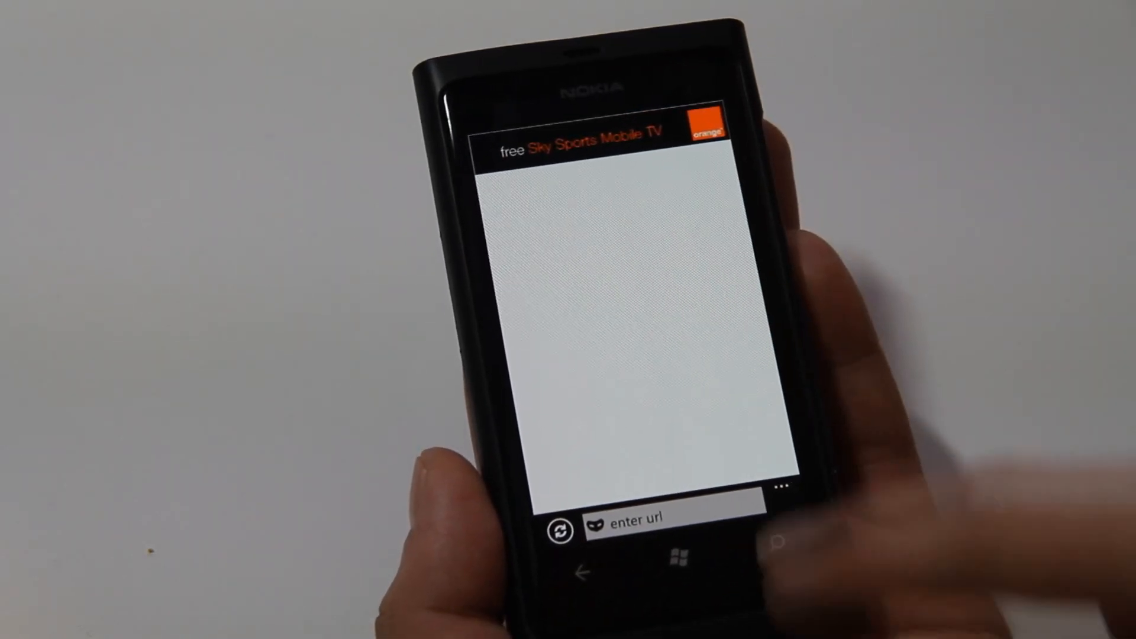
left_click(652, 516)
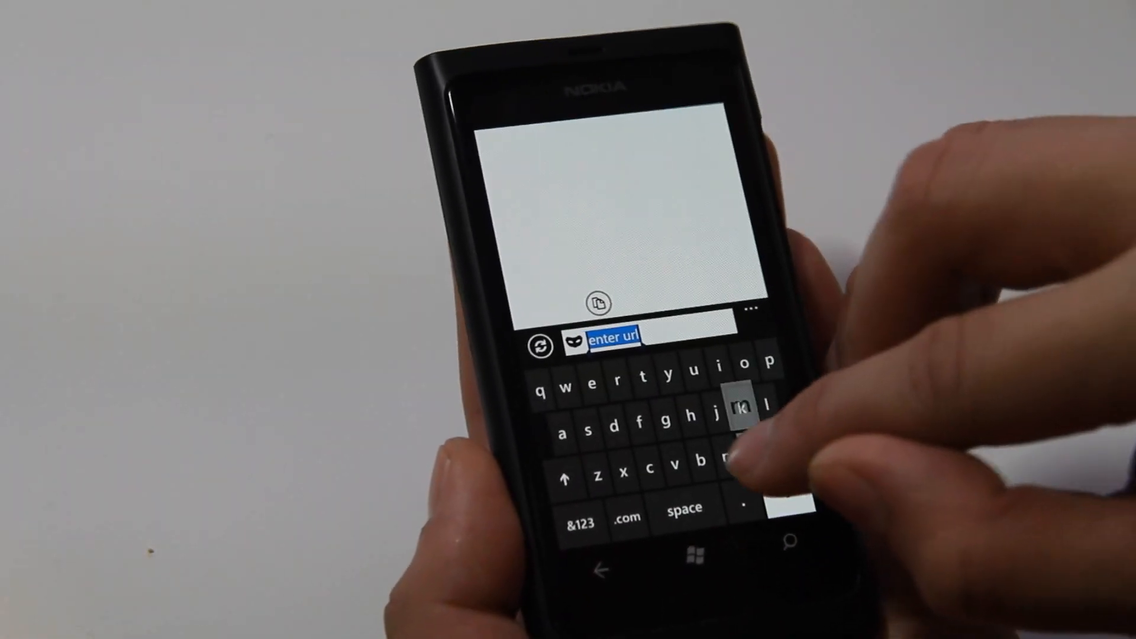
type("my")
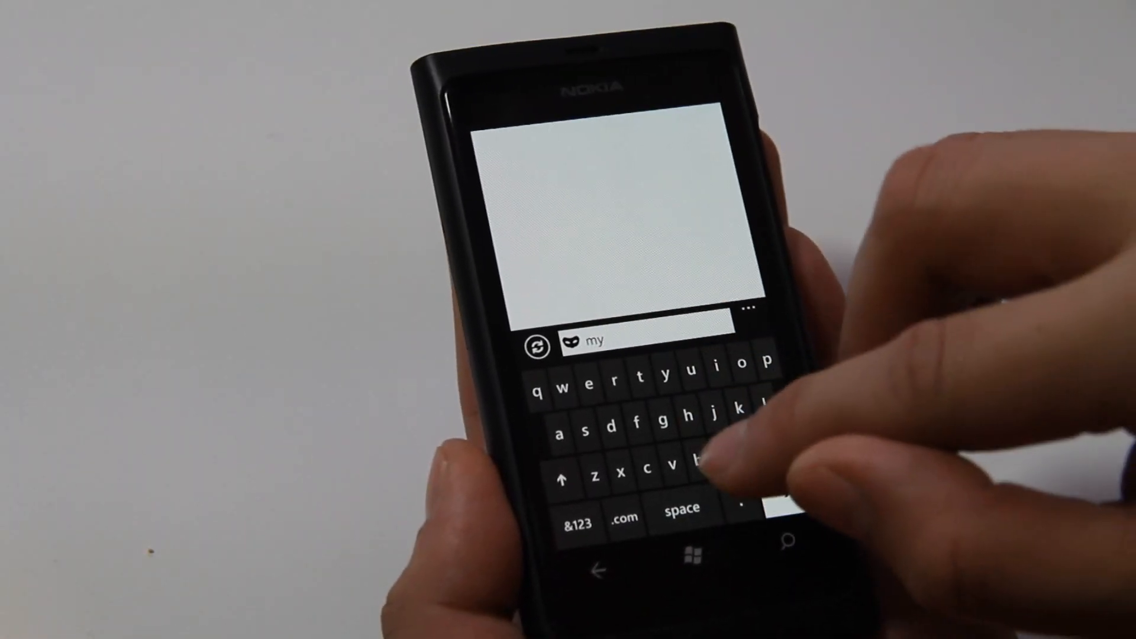
type("nokiab")
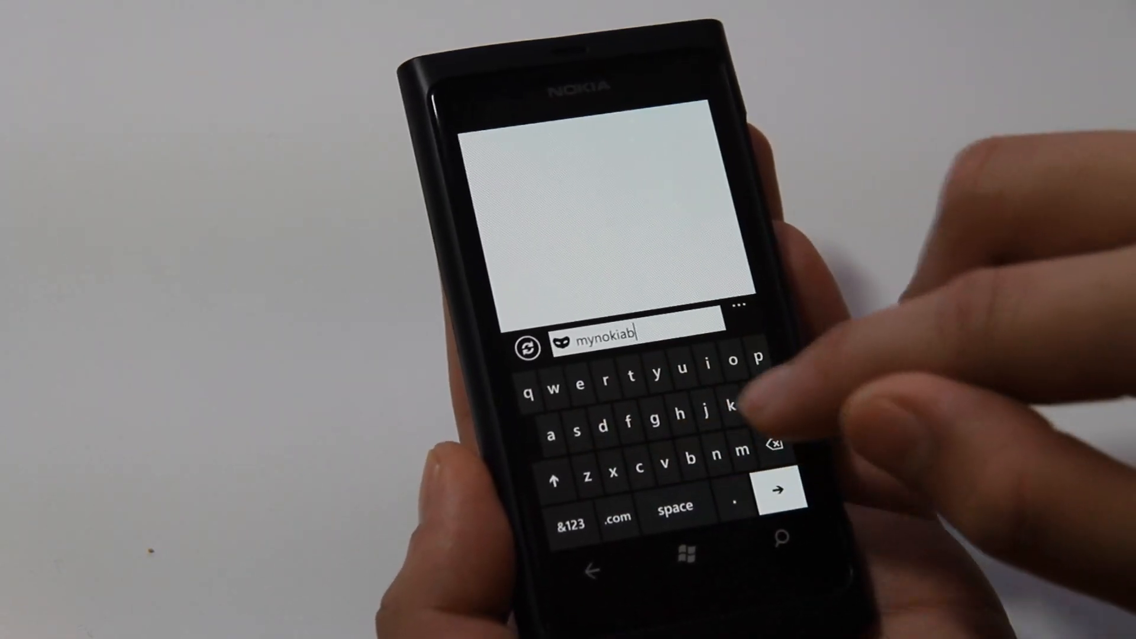
type("log")
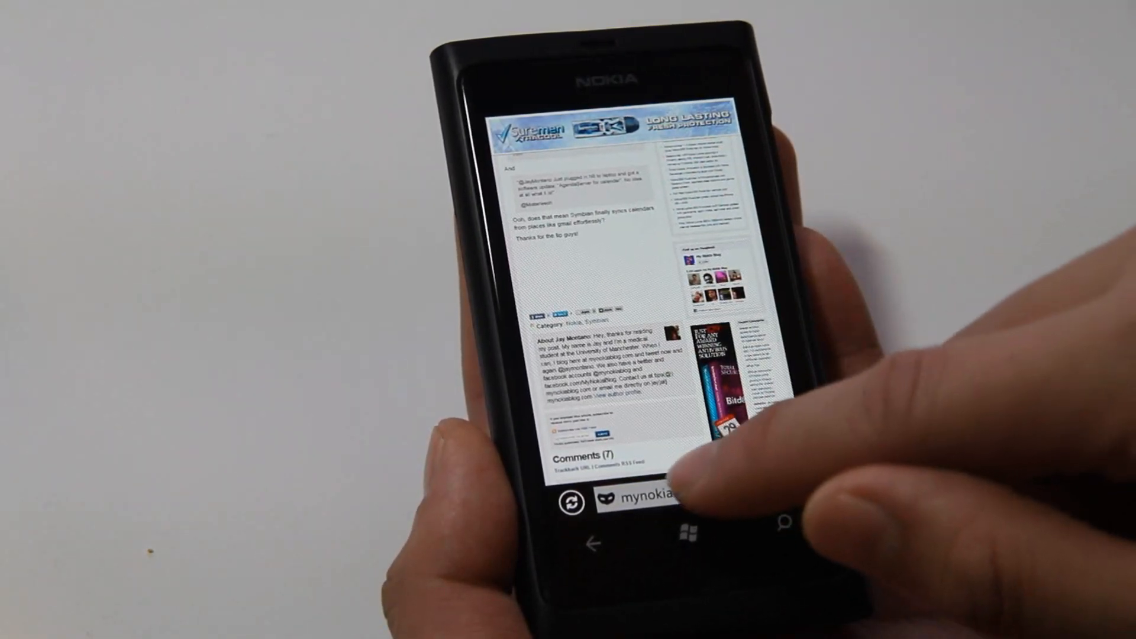
- Load bbc.co.uk/news/uk and open the Frank Carson funeral article
left_click(641, 495)
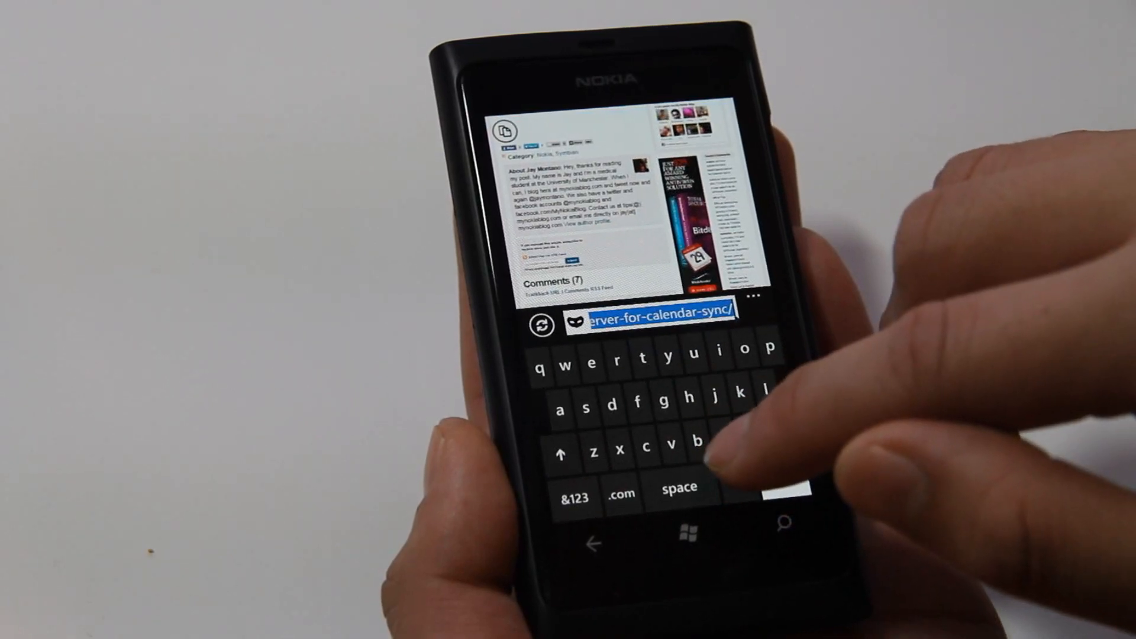
type("bbc.co.uk/news/uk")
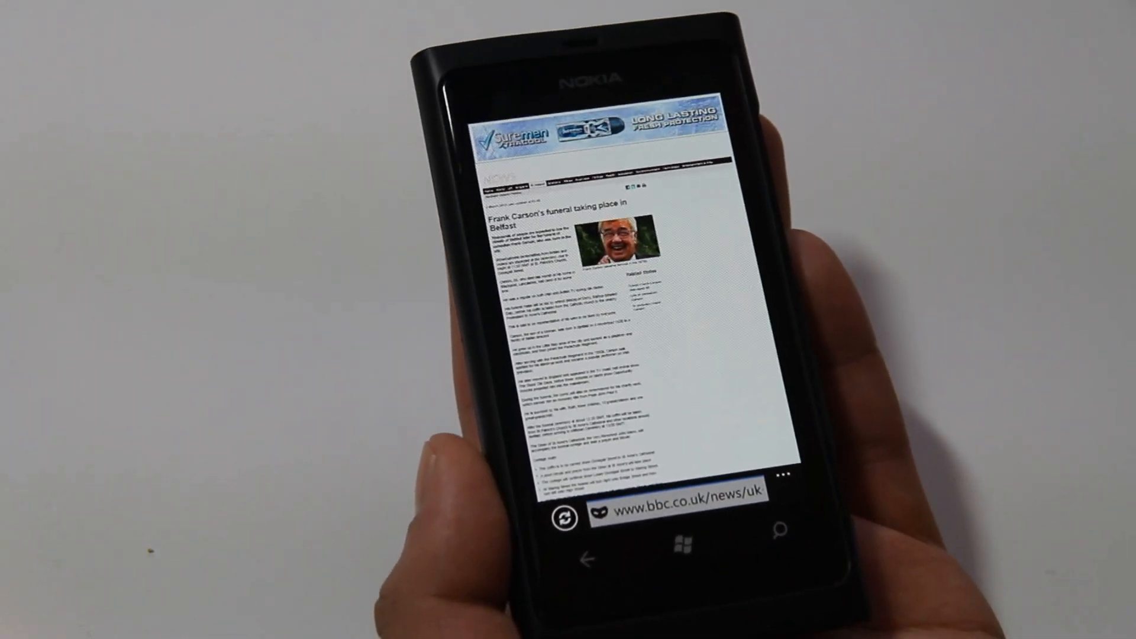
left_click(659, 493)
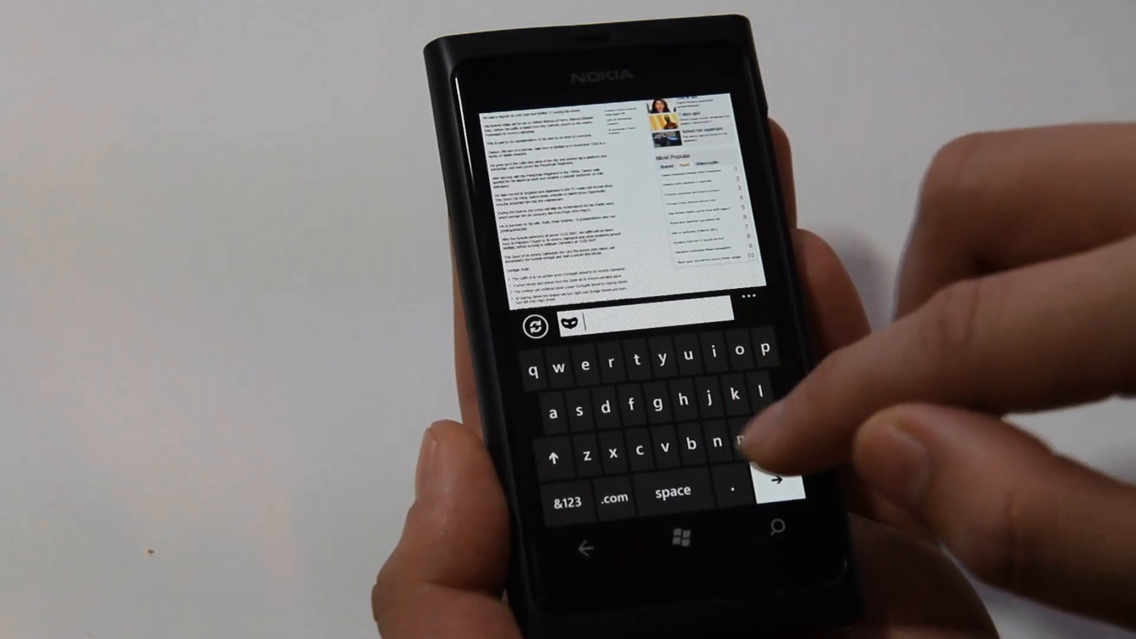
- Run a Google search for 'nokia blog' and scroll through the results
type("nokia")
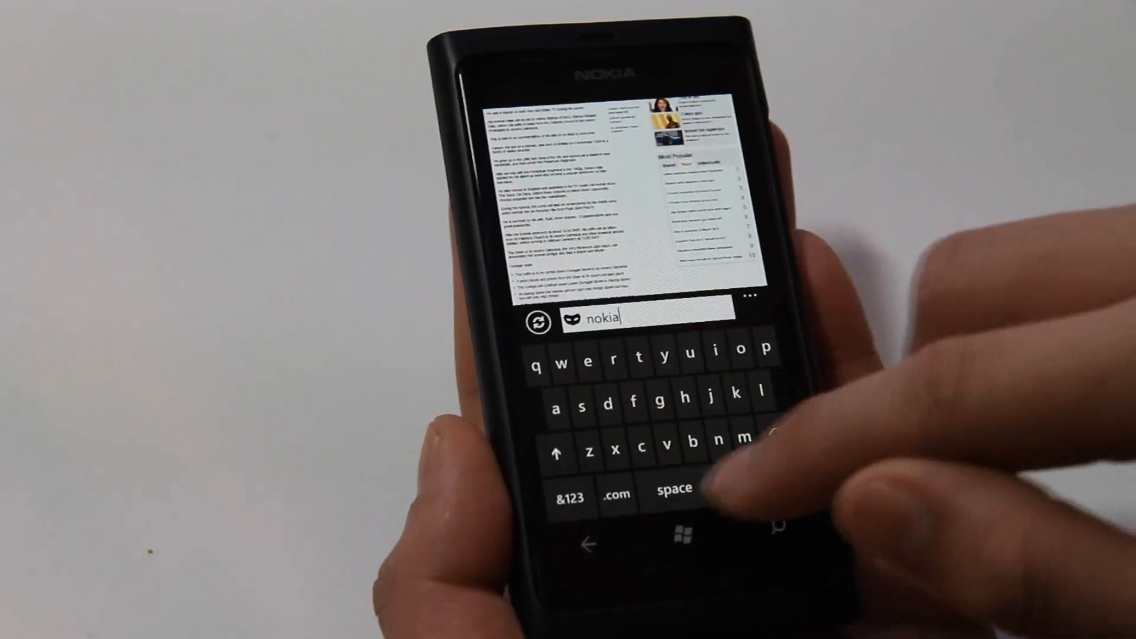
left_click(688, 443)
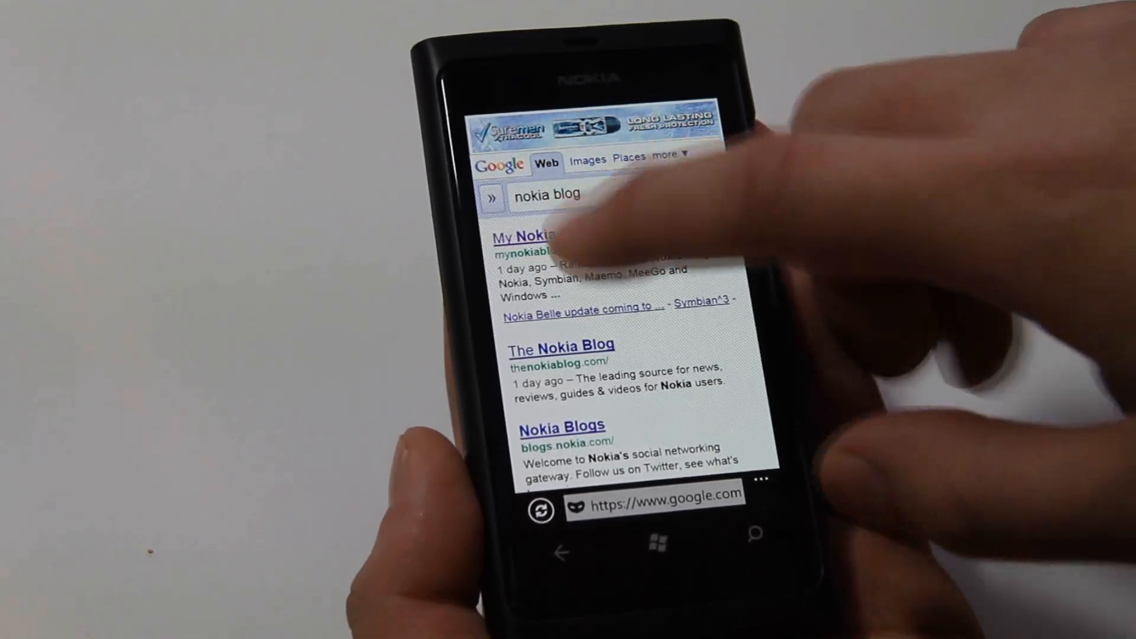
scroll("down", 3)
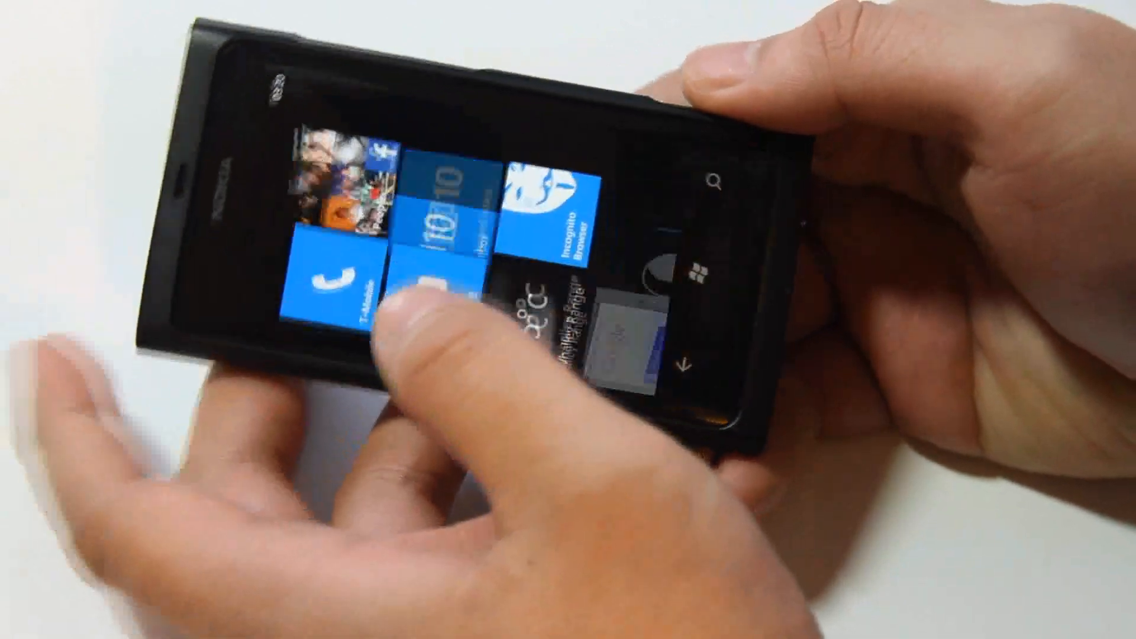
- Tap the Incognito Browser tile to reopen it with a blank address field
left_click(551, 203)
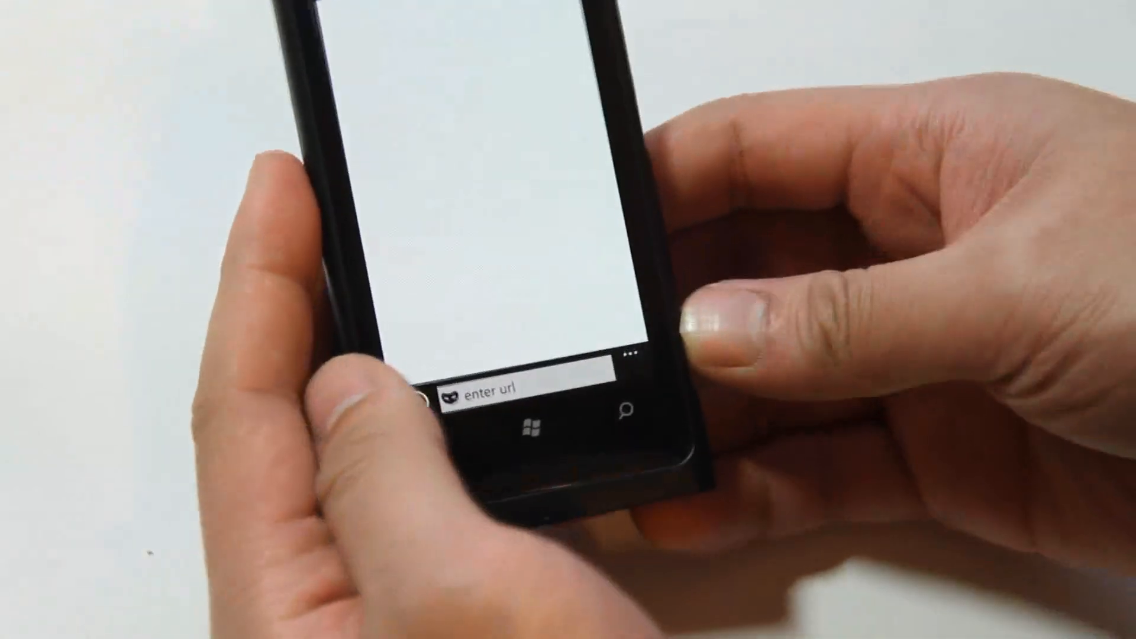